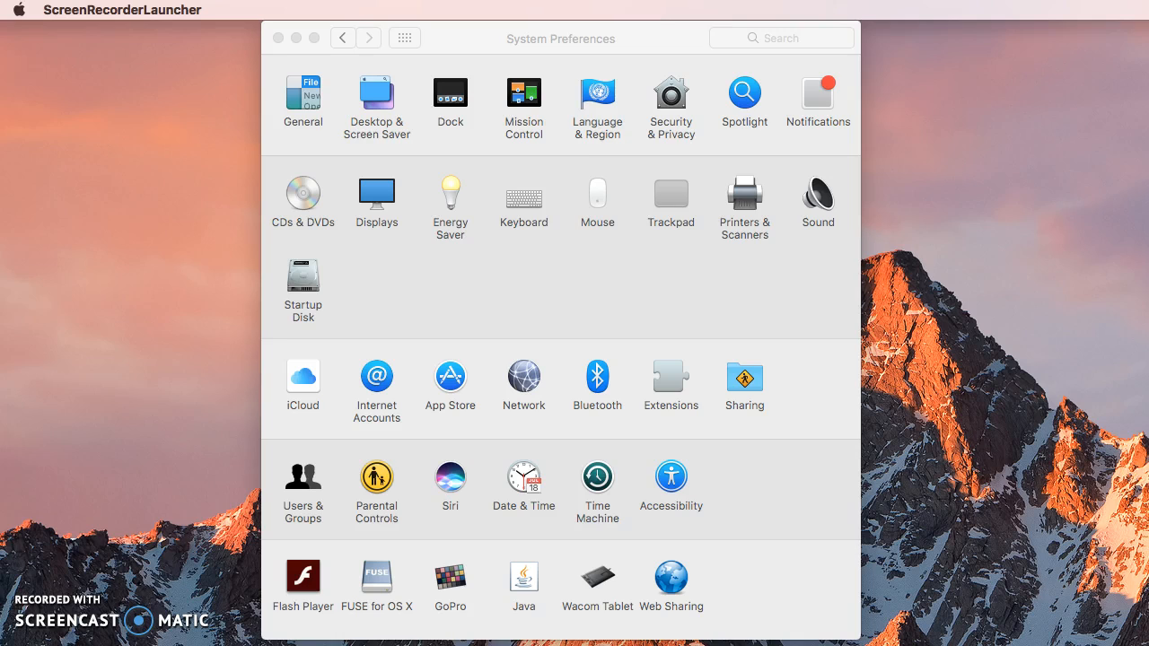
mouse_move(650, 400)
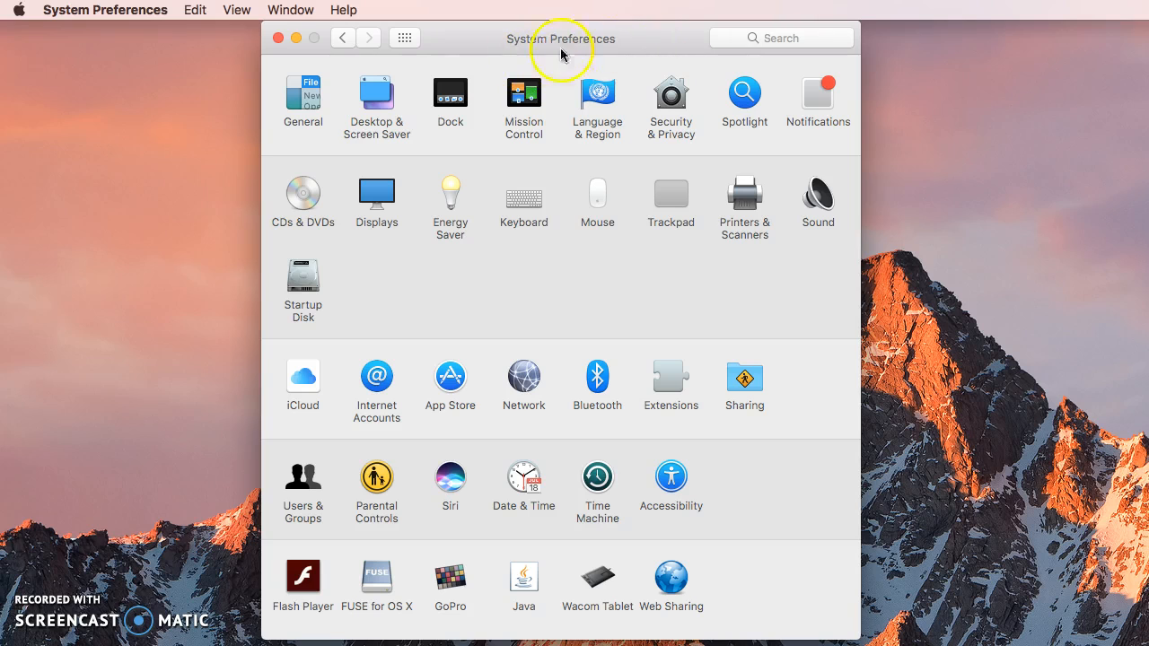
- Open Printers & Scanners and select the Blaik Canon 5051 printer
click(744, 193)
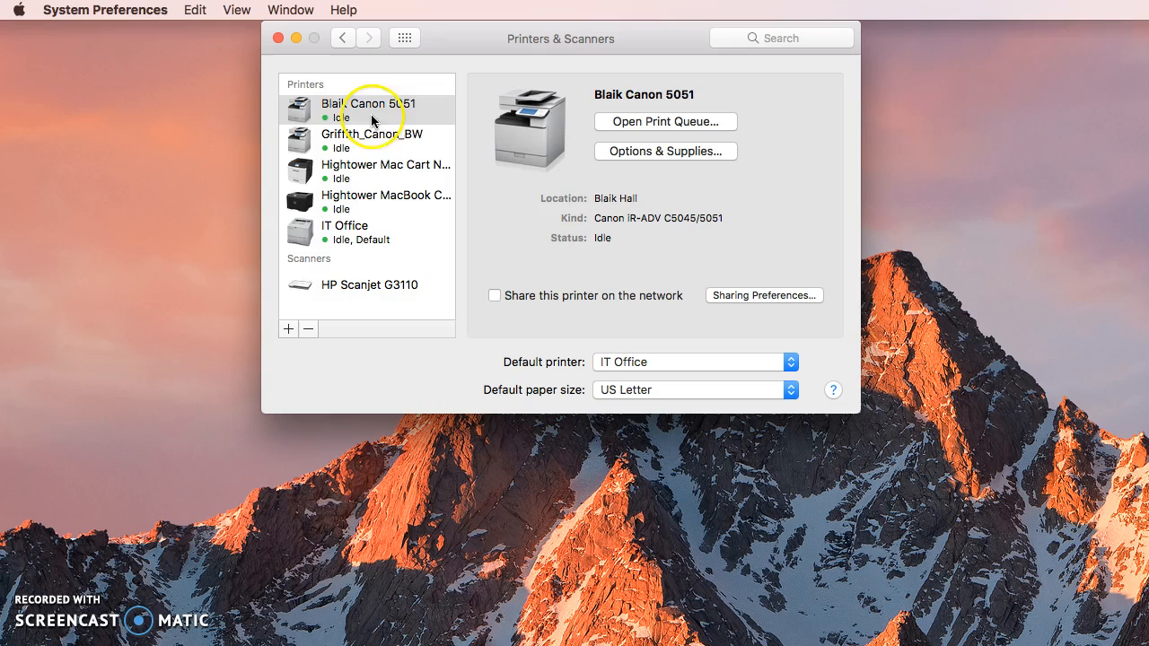
click(361, 111)
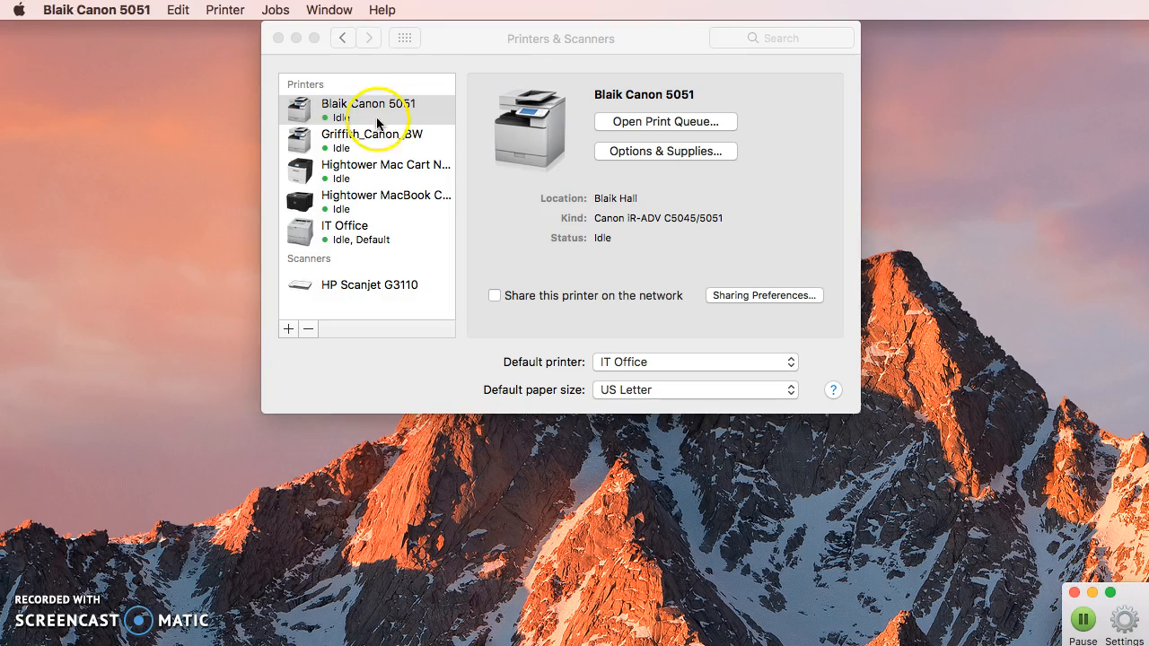
- Open the Blaik Canon 5051 print queue window with its low-toner warning
click(665, 121)
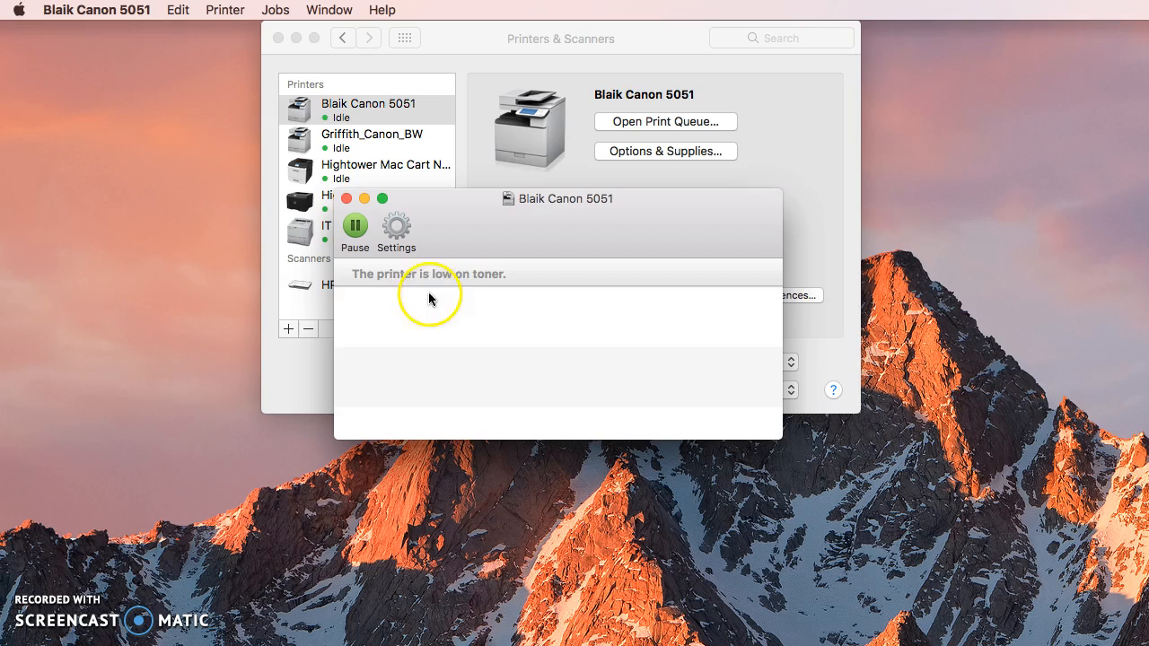
mouse_move(491, 301)
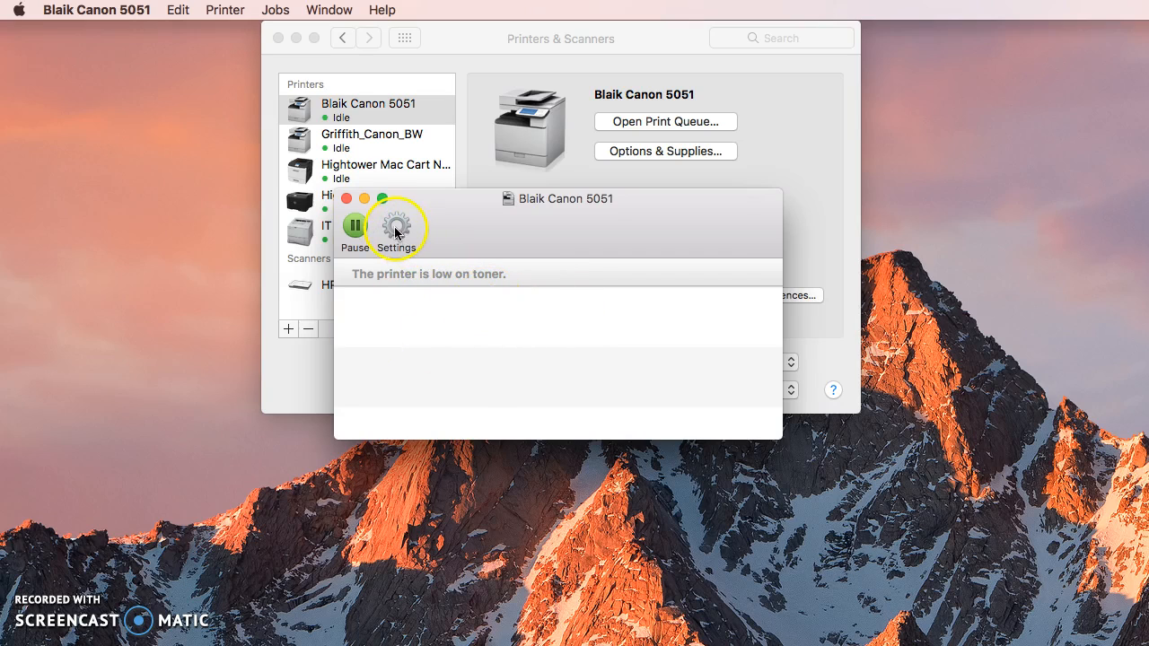
- Show the printer's General settings: Blaik Hall location and driver version 10.16.0
click(396, 224)
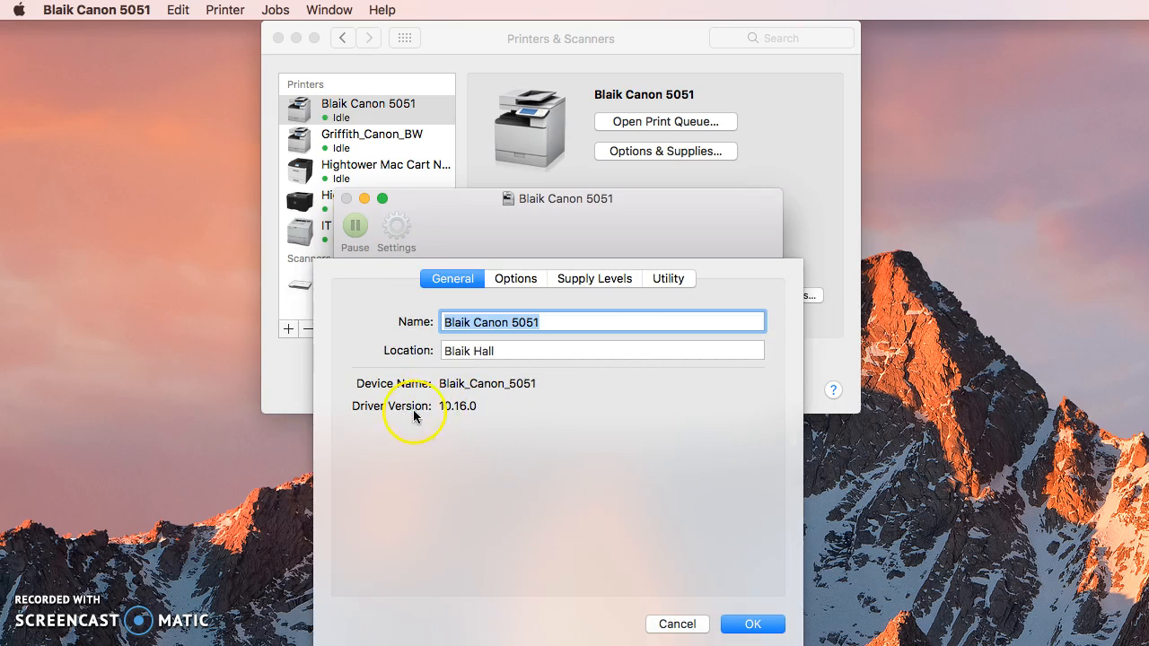
mouse_move(470, 411)
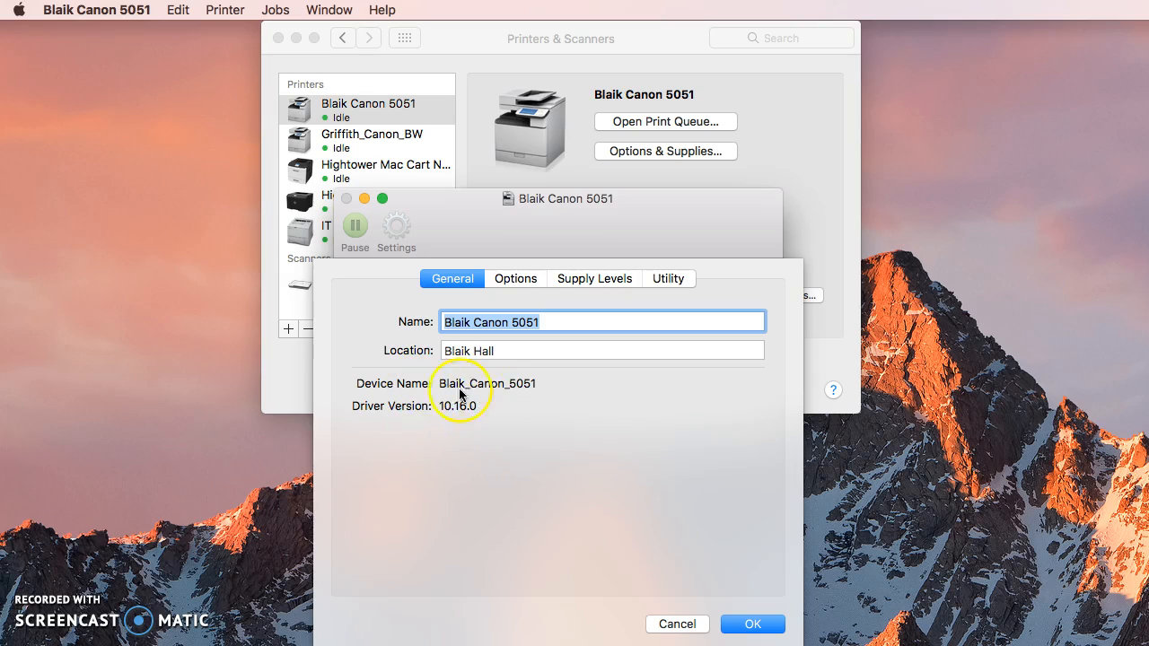
mouse_move(488, 420)
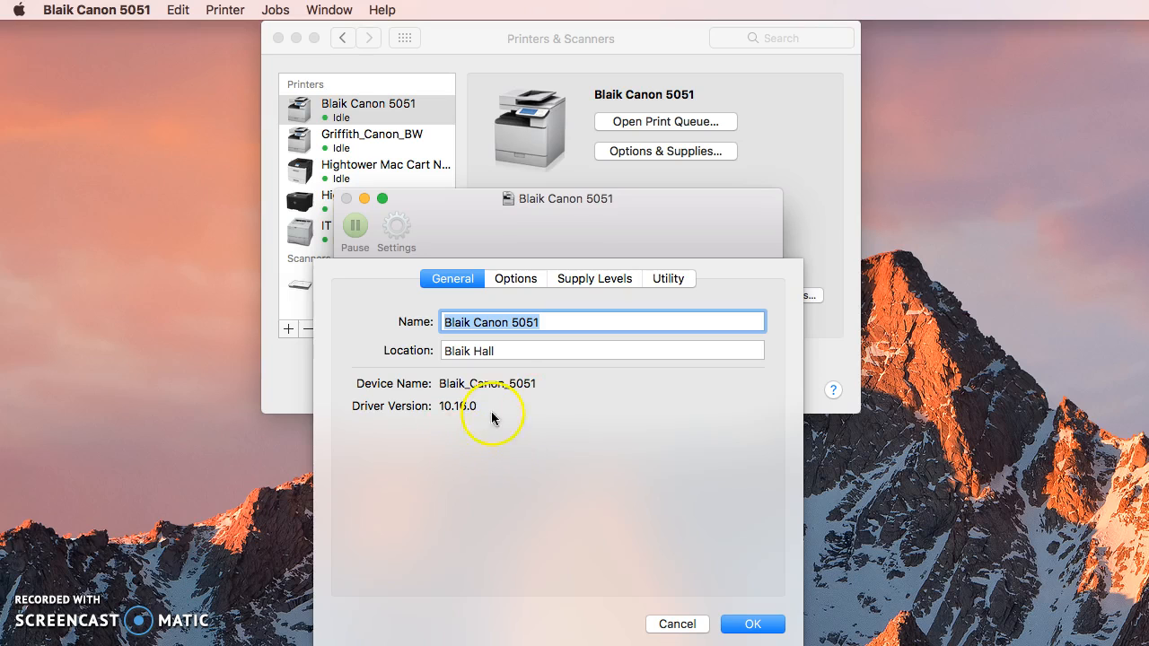
mouse_move(497, 422)
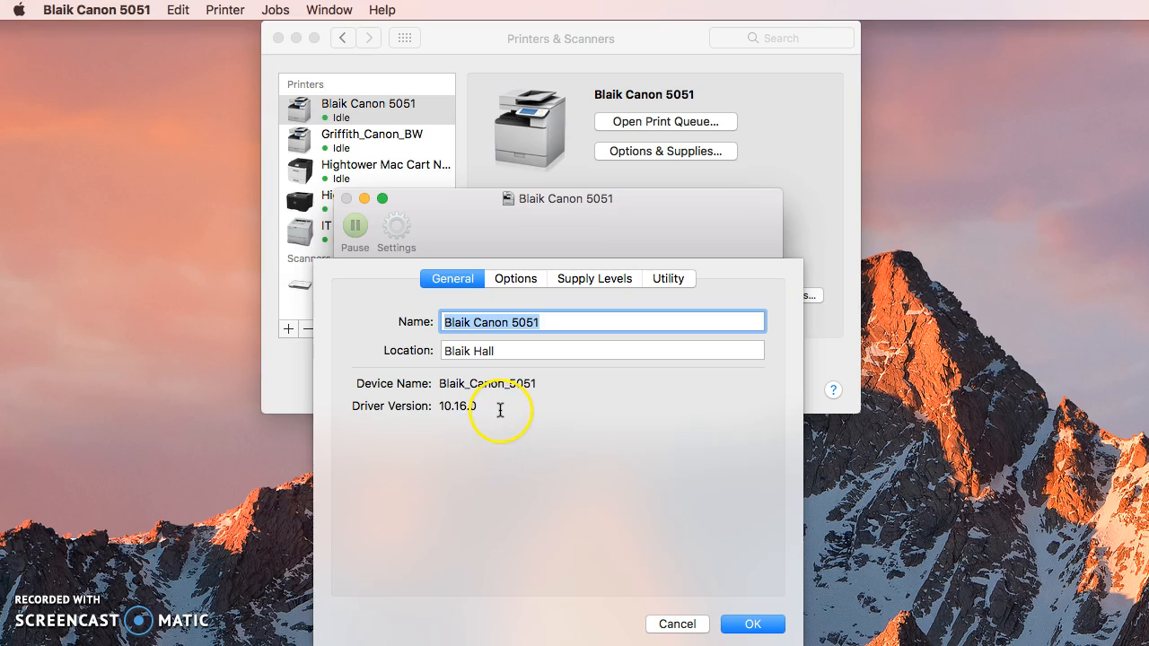
mouse_move(440, 497)
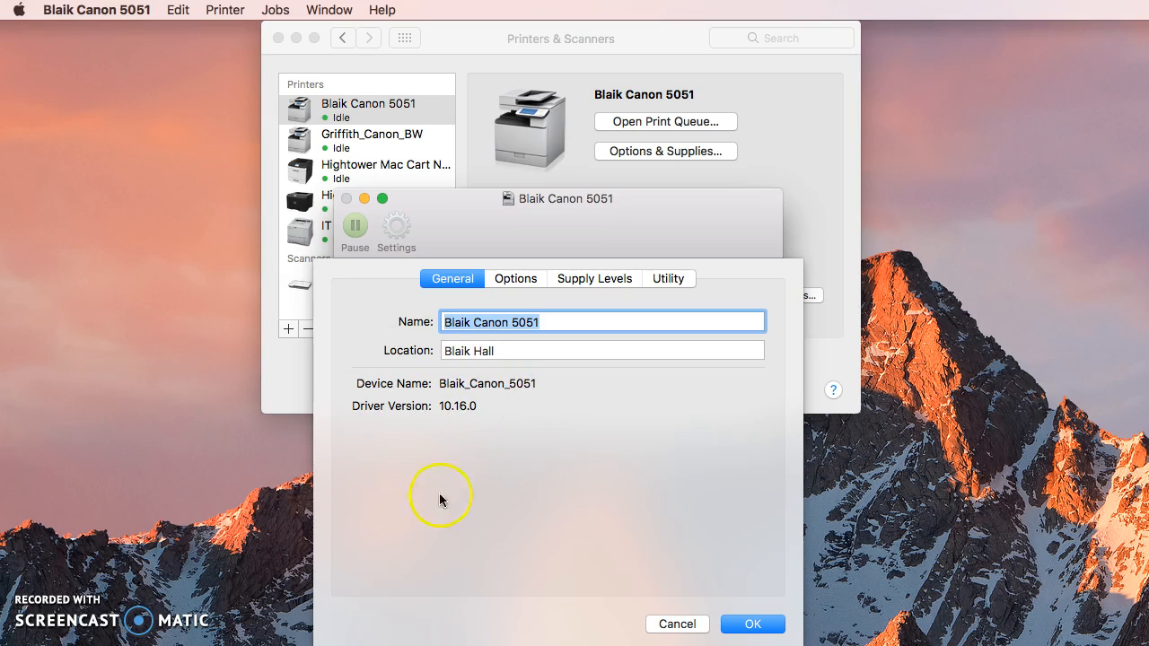
mouse_move(463, 419)
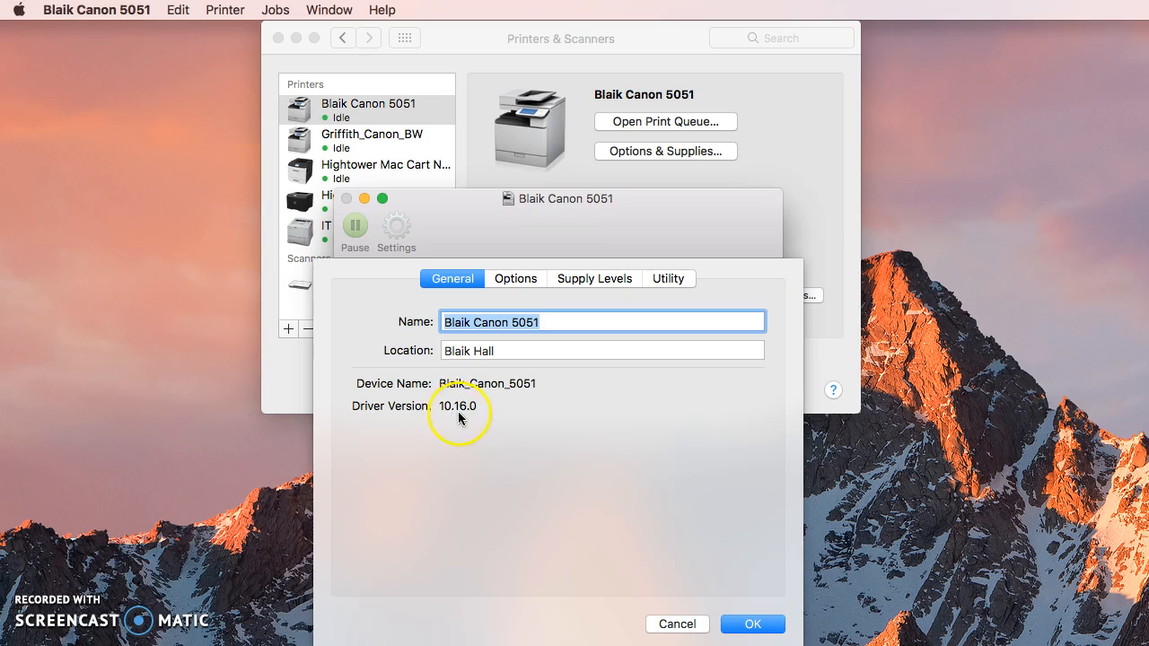